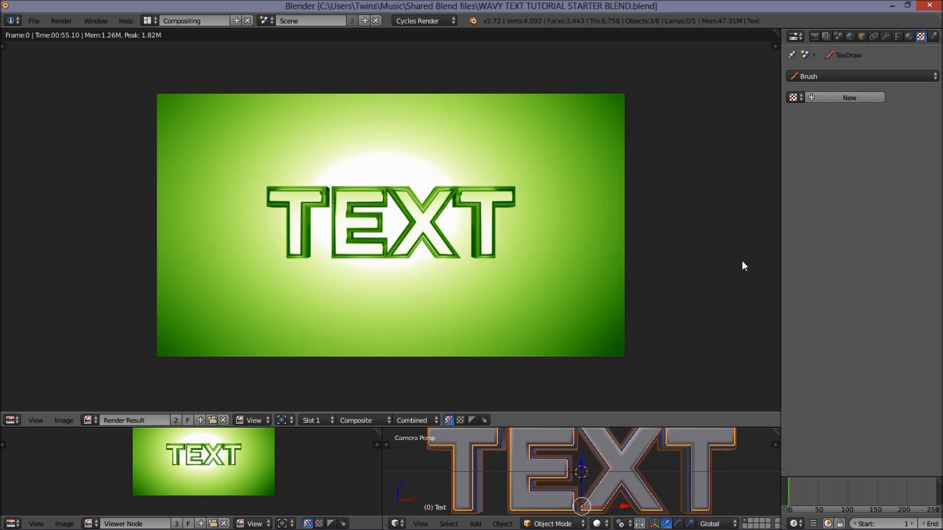
{"action": "mouse_move", "coordinate": [694, 272]}
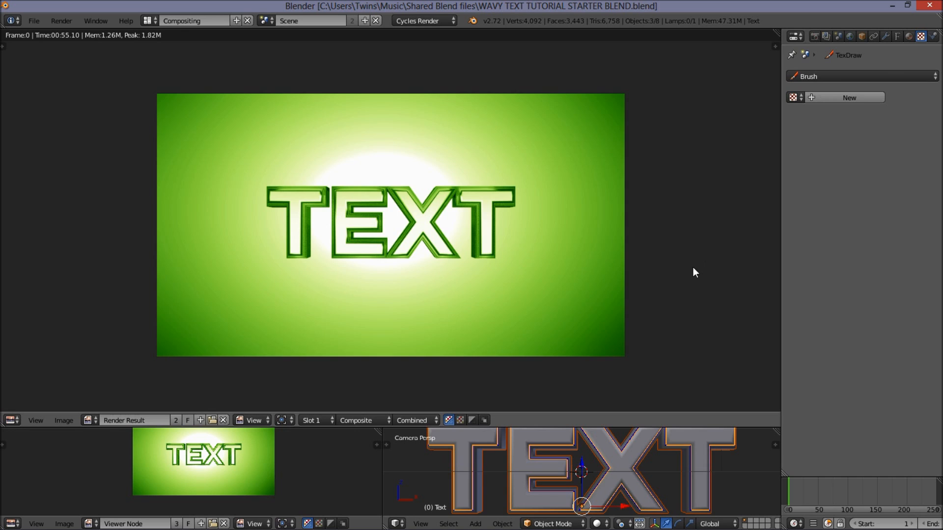
{"action": "mouse_move", "coordinate": [667, 274]}
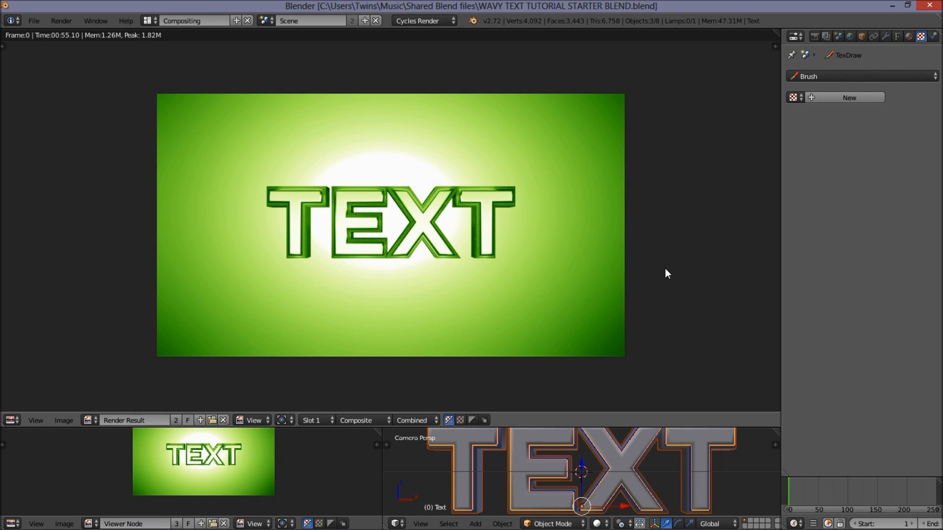
{"action": "mouse_move", "coordinate": [319, 321]}
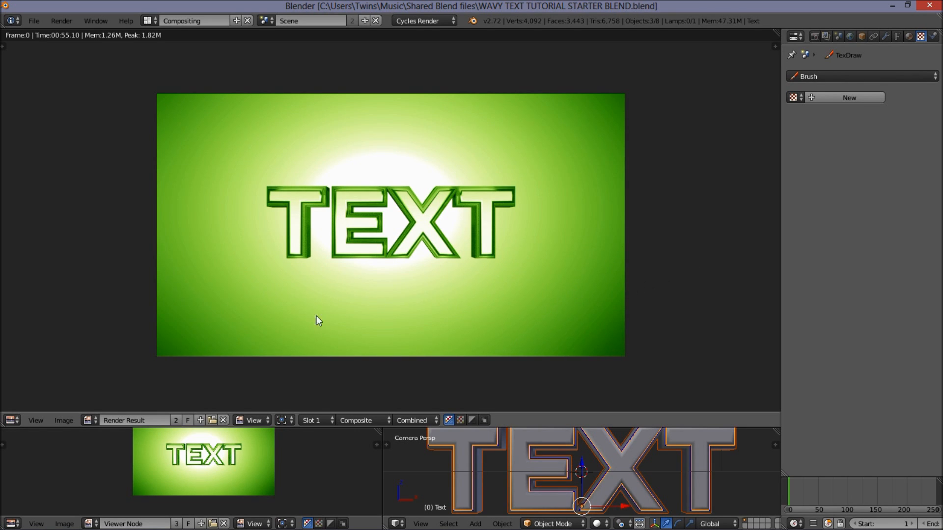
- Open the Editor Type menu for the large area showing the green TEXT render
{"action": "left_click", "coordinate": [11, 420]}
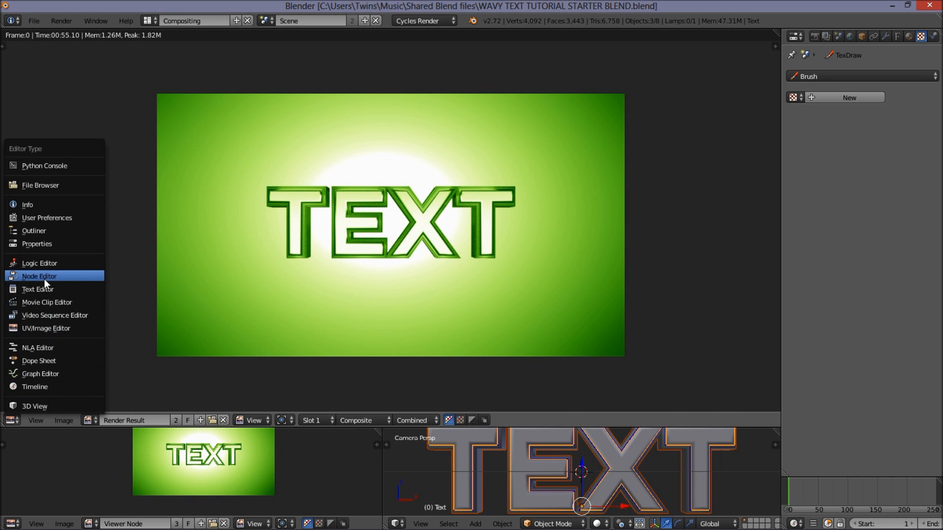
- Switch the area to the Node Editor and create a new Stucci texture with turbulence 8
{"action": "left_click", "coordinate": [40, 276]}
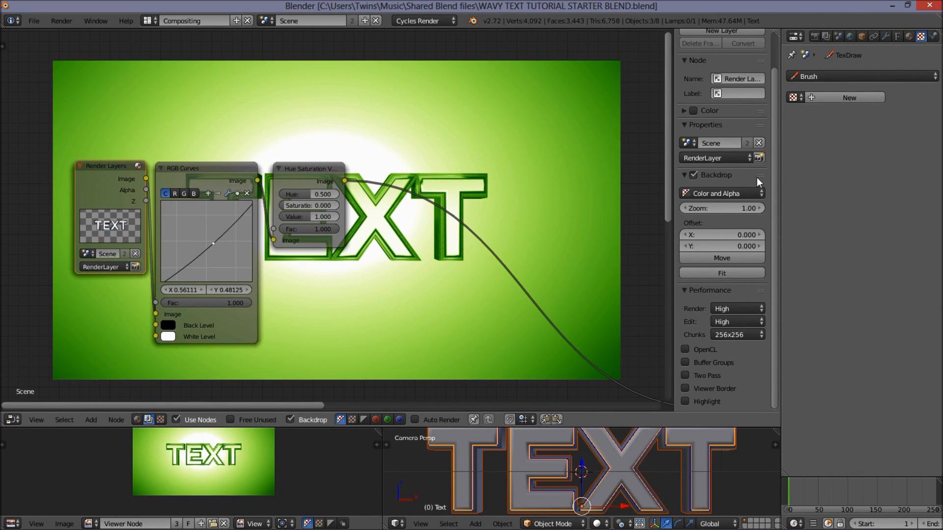
{"action": "mouse_move", "coordinate": [849, 97]}
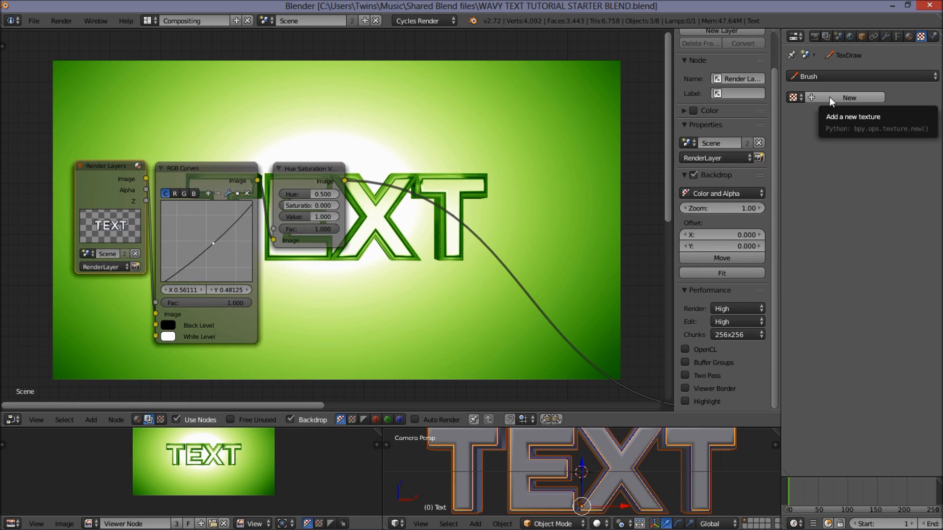
{"action": "left_click", "coordinate": [849, 97]}
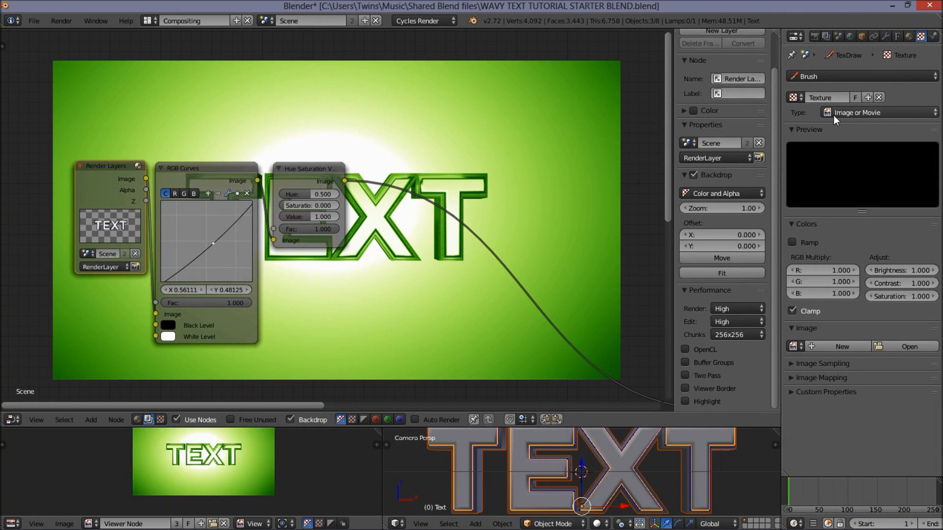
{"action": "left_click", "coordinate": [878, 112]}
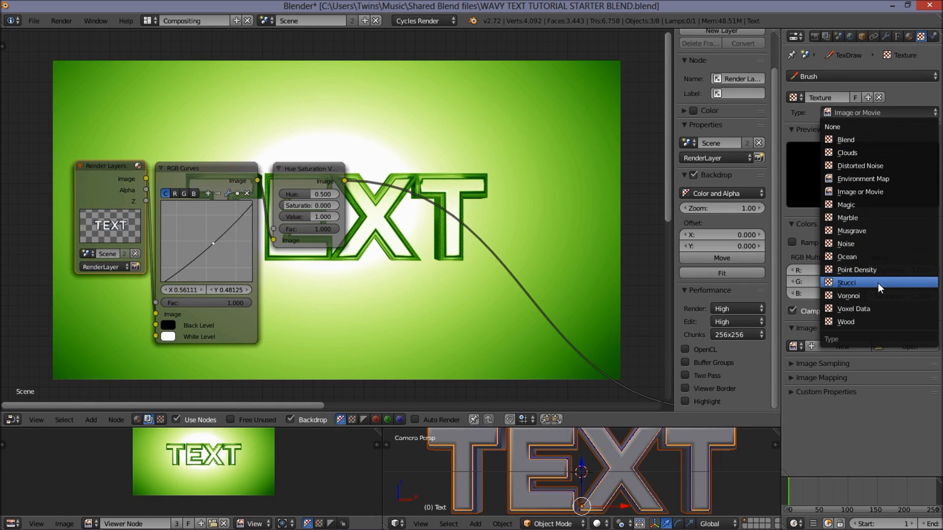
{"action": "left_click", "coordinate": [846, 283]}
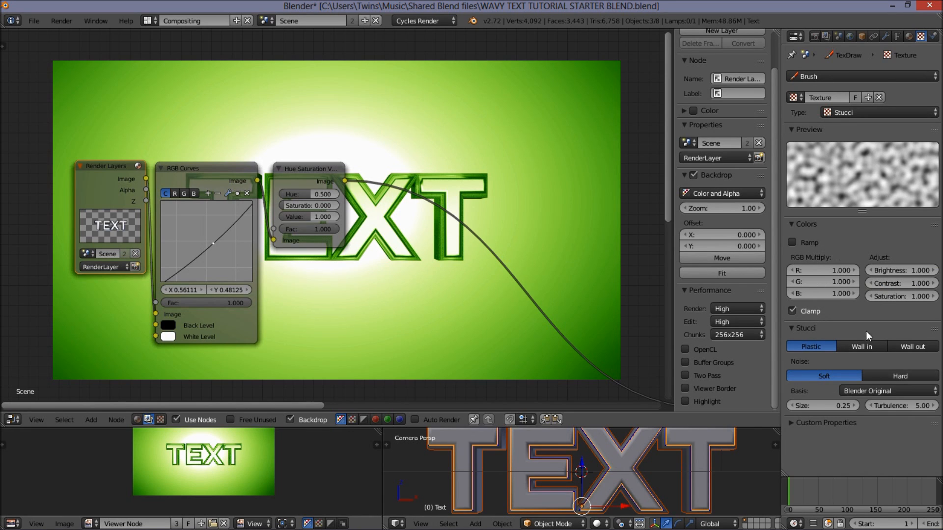
{"action": "left_click", "coordinate": [902, 405]}
{"action": "type", "text": "8"}
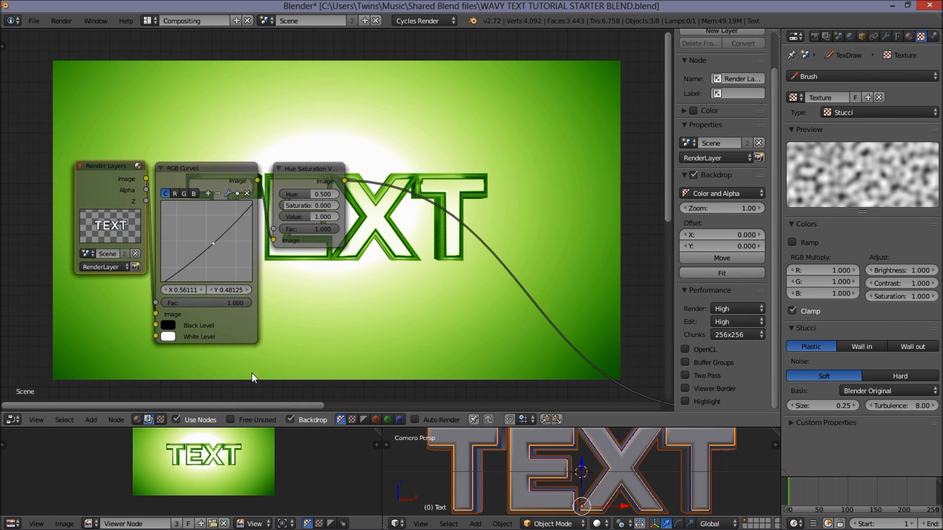
- Add a Texture input node to the compositor and load the Stucci texture into it
{"action": "left_click", "coordinate": [91, 420]}
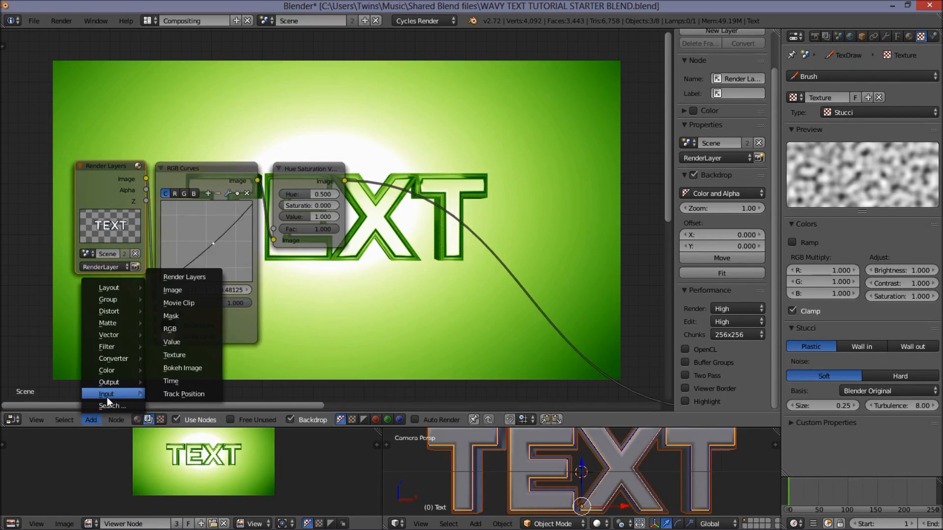
{"action": "left_click", "coordinate": [175, 355]}
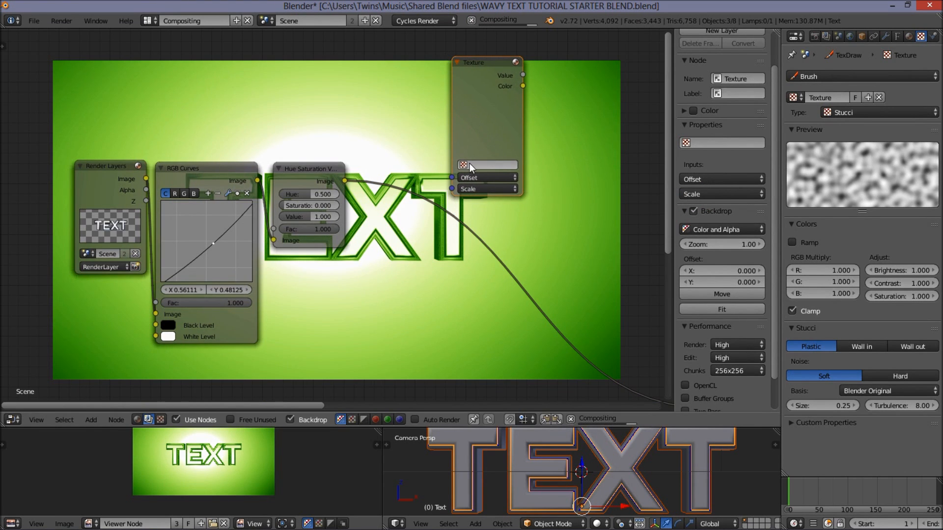
{"action": "left_click", "coordinate": [487, 165]}
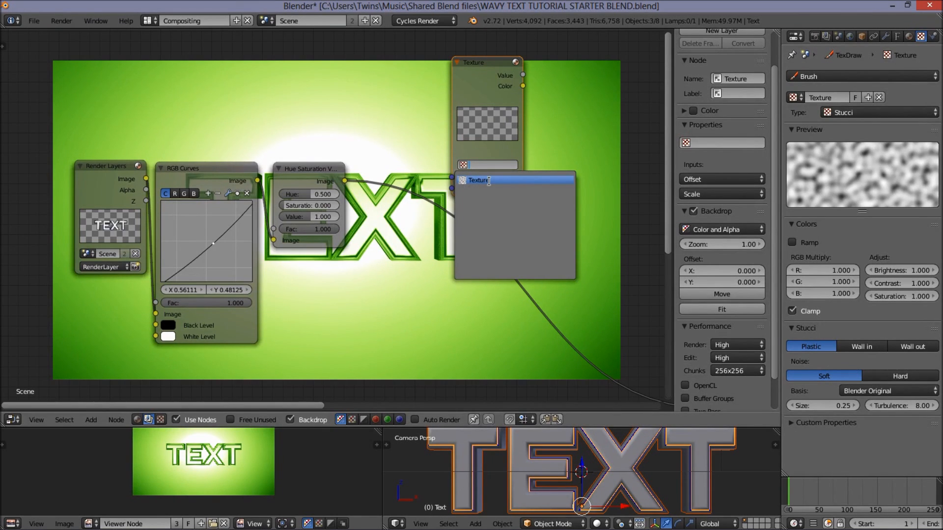
{"action": "left_click_drag", "start_coordinate": [487, 62], "coordinate": [427, 48]}
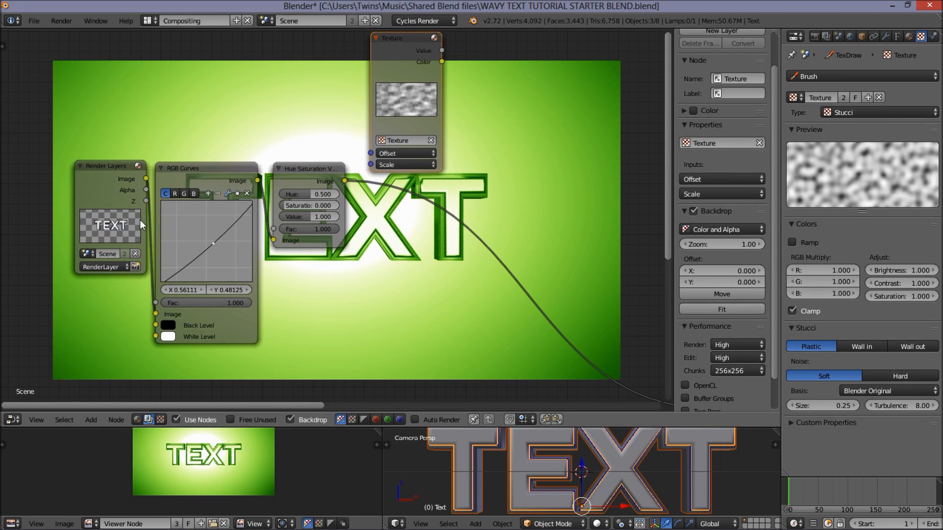
{"action": "mouse_move", "coordinate": [312, 285]}
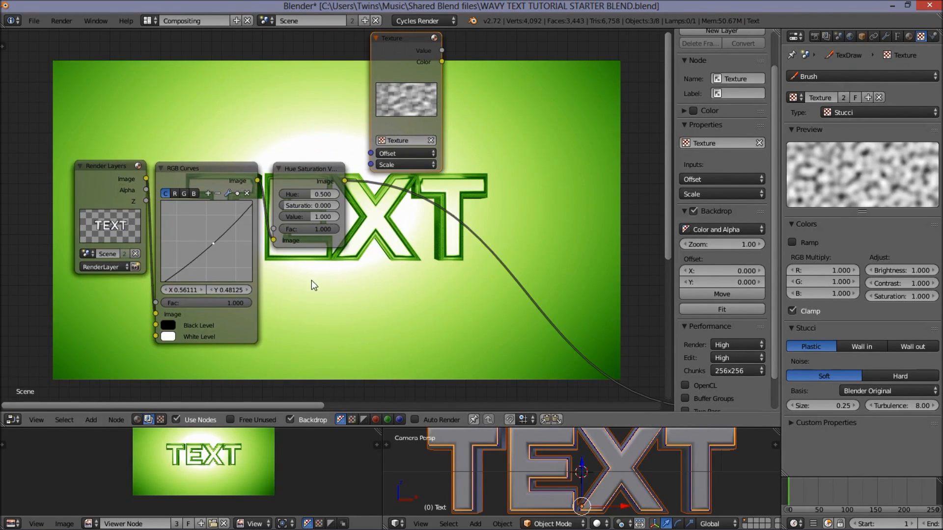
- Insert a Displace node after Hue Saturation Value, fed by the texture's Color output
{"action": "left_click", "coordinate": [91, 419]}
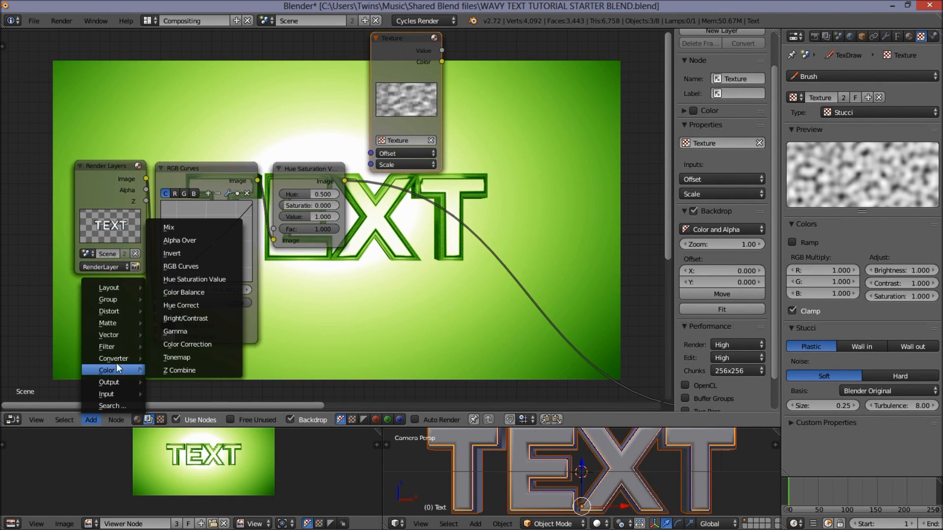
{"action": "mouse_move", "coordinate": [109, 311]}
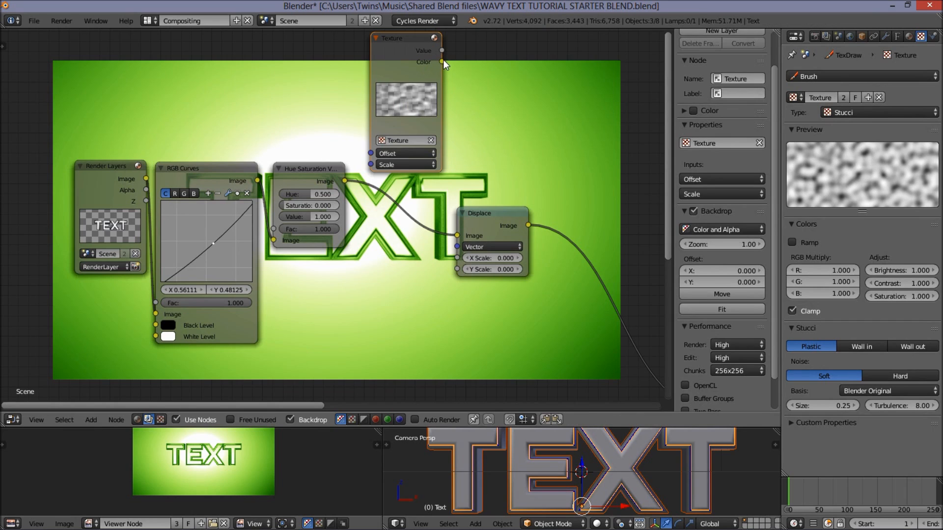
{"action": "left_click_drag", "start_coordinate": [442, 61], "coordinate": [475, 225]}
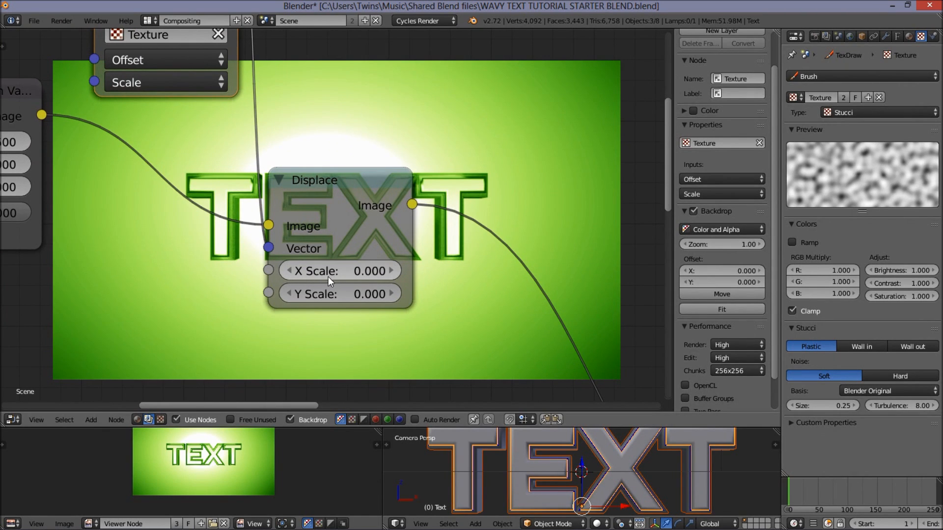
{"action": "mouse_move", "coordinate": [356, 268]}
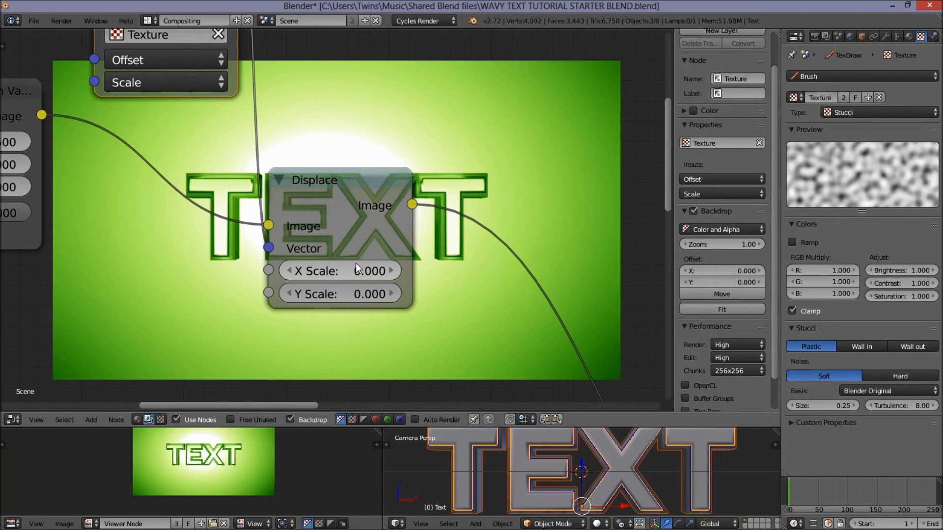
{"action": "mouse_move", "coordinate": [354, 278]}
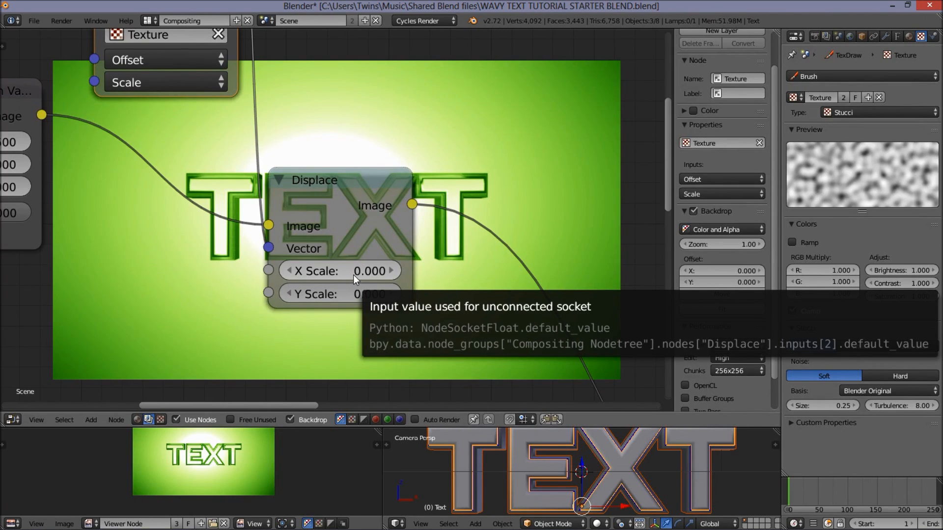
{"action": "mouse_move", "coordinate": [337, 281]}
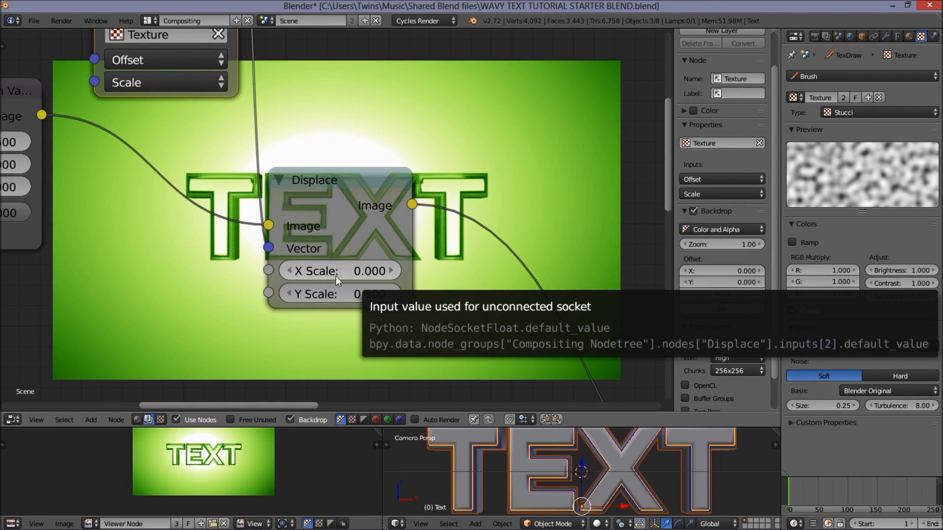
{"action": "mouse_move", "coordinate": [327, 299]}
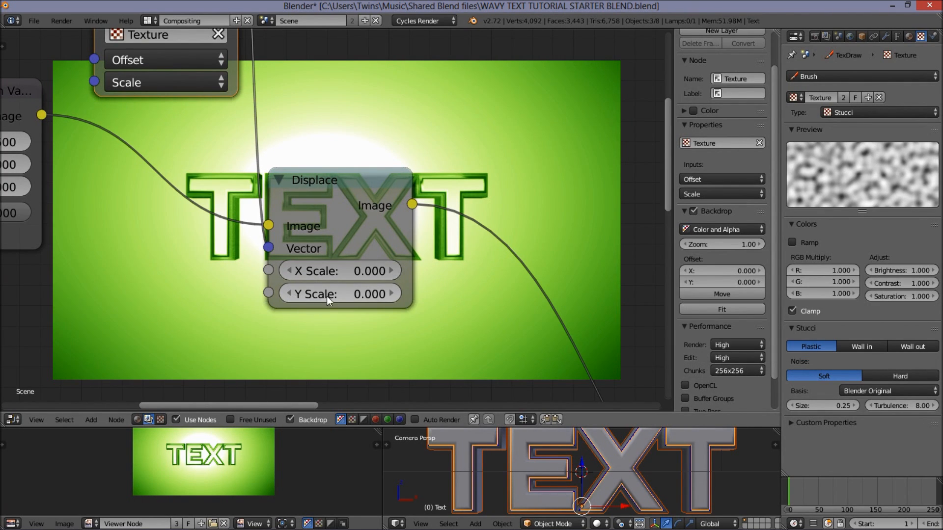
{"action": "mouse_move", "coordinate": [346, 294]}
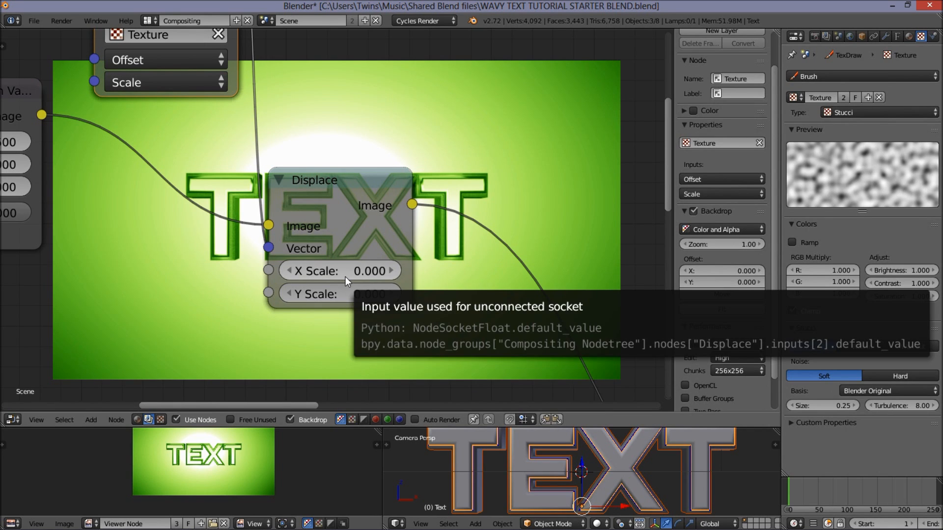
- Give the Displace node an X scale of -80 and a Y scale of 20
{"action": "left_click", "coordinate": [339, 270]}
{"action": "type", "text": "-80.000"}
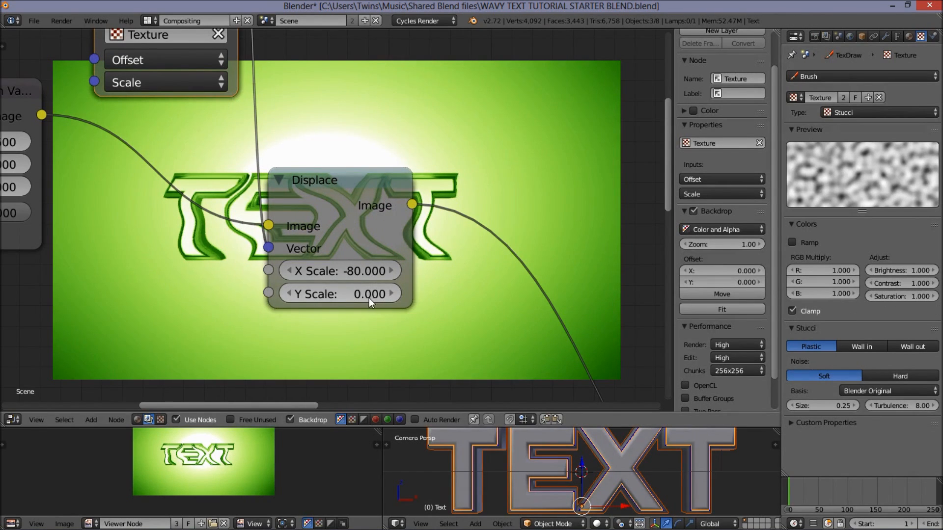
{"action": "type", "text": "20"}
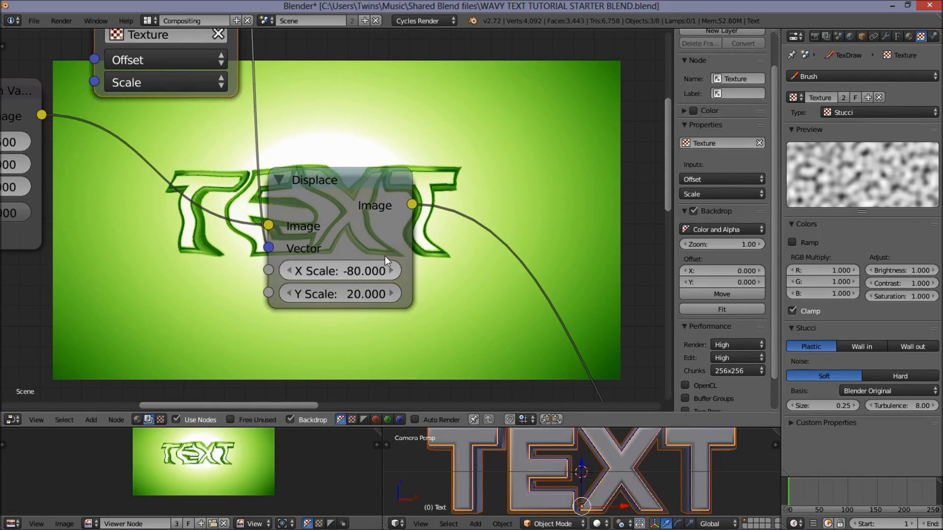
{"action": "mouse_move", "coordinate": [318, 174]}
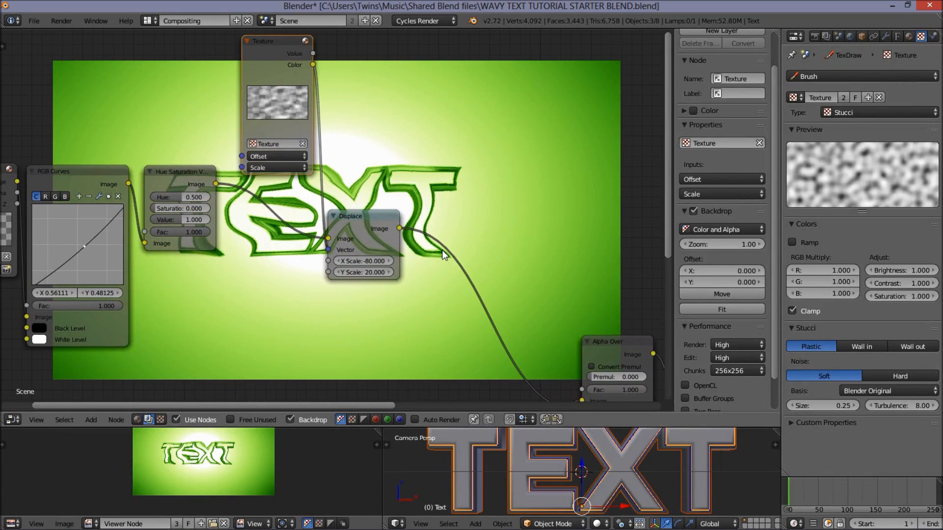
{"action": "mouse_move", "coordinate": [443, 256]}
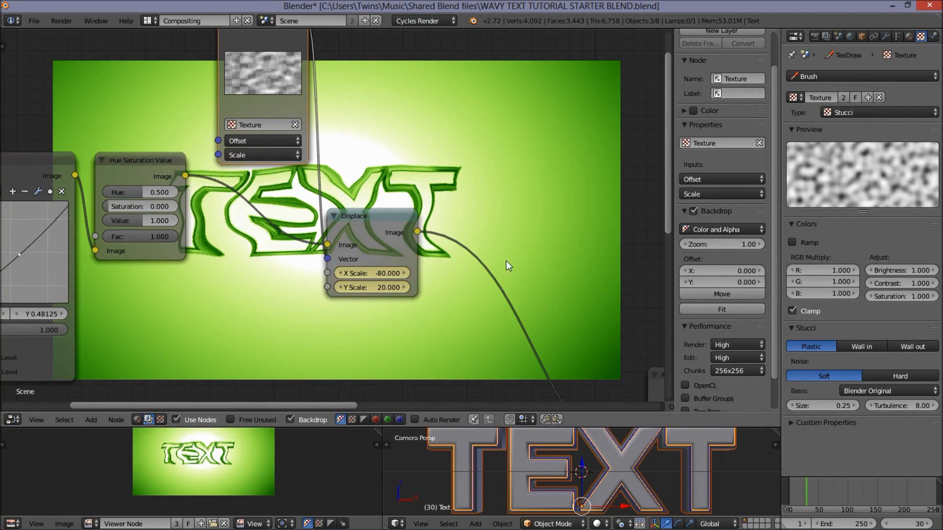
{"action": "mouse_move", "coordinate": [487, 284]}
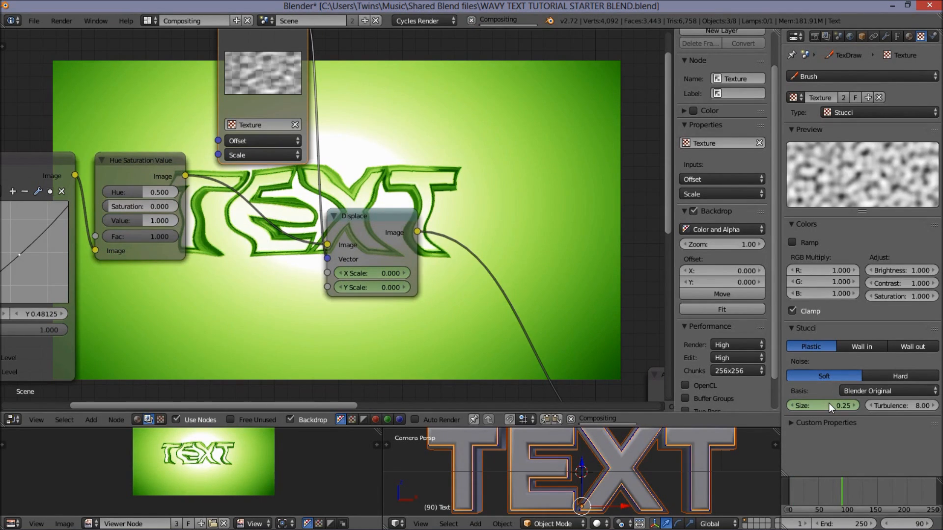
- Change the Stucci texture size from 0.25 to 0.4 at frame 90
{"action": "left_click", "coordinate": [823, 405]}
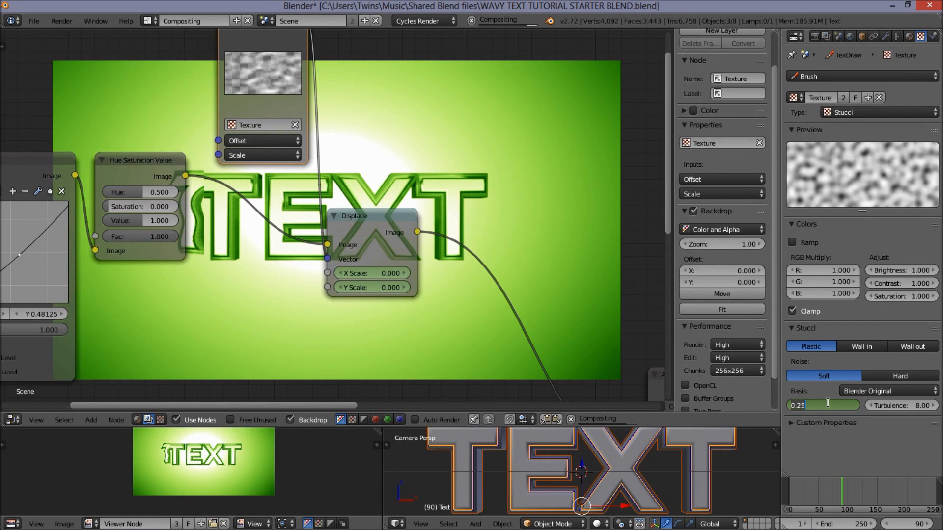
{"action": "type", "text": "0.4"}
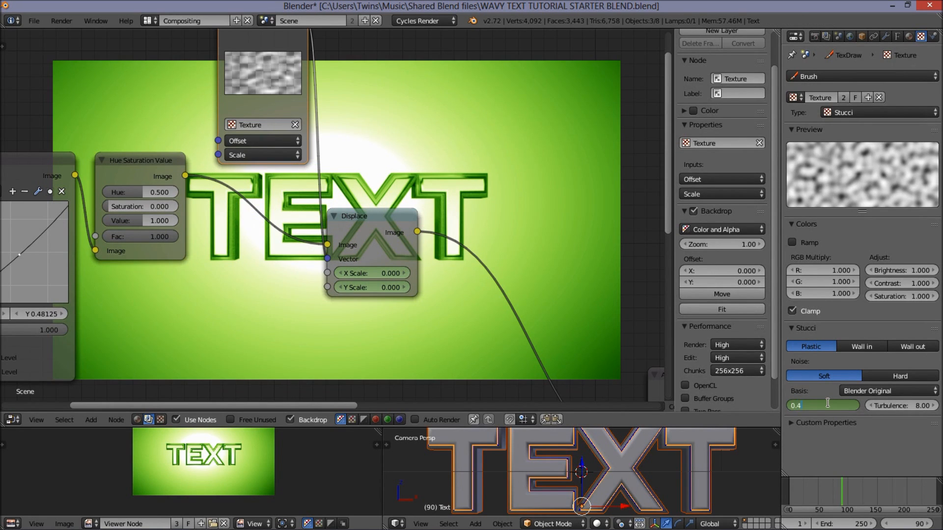